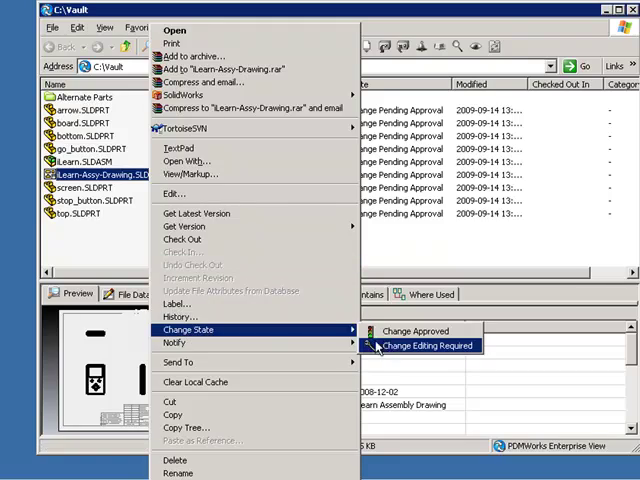
Approve Learn-Assy-Drawing.SLDDRW and its assembly parts via the Change Approved transition
click(410, 332)
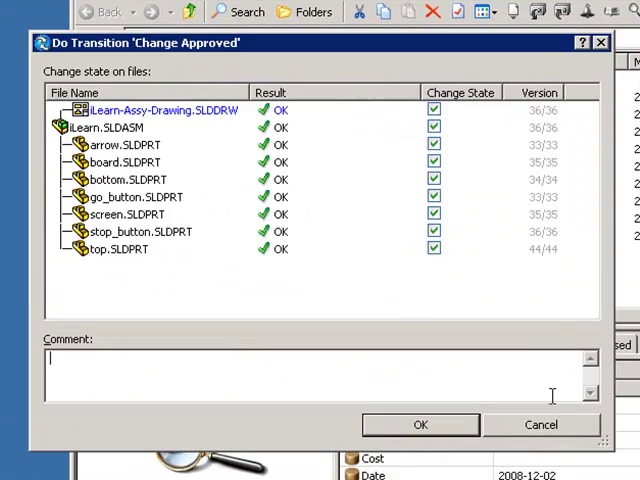
mouse_move(444, 288)
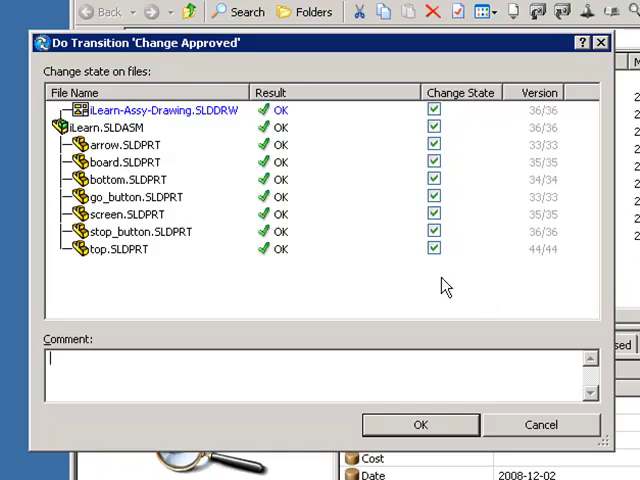
click(420, 424)
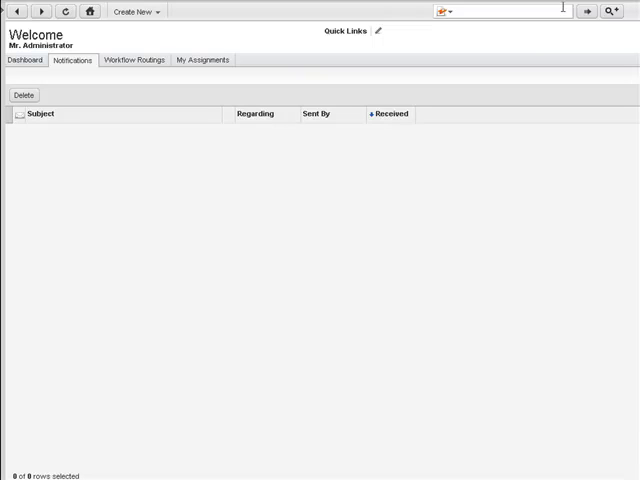
mouse_move(448, 100)
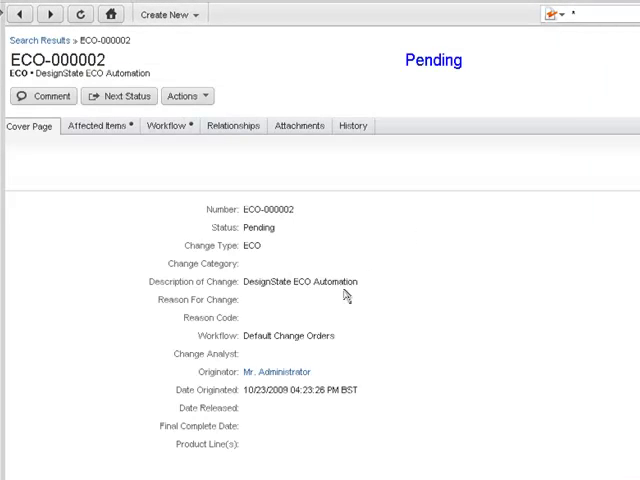
mouse_move(424, 242)
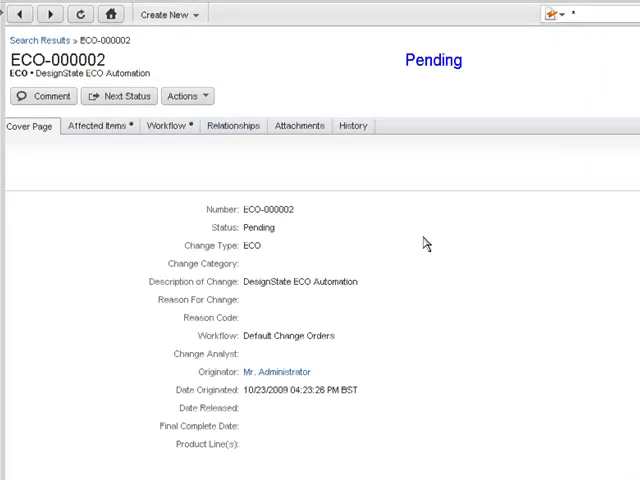
mouse_move(324, 230)
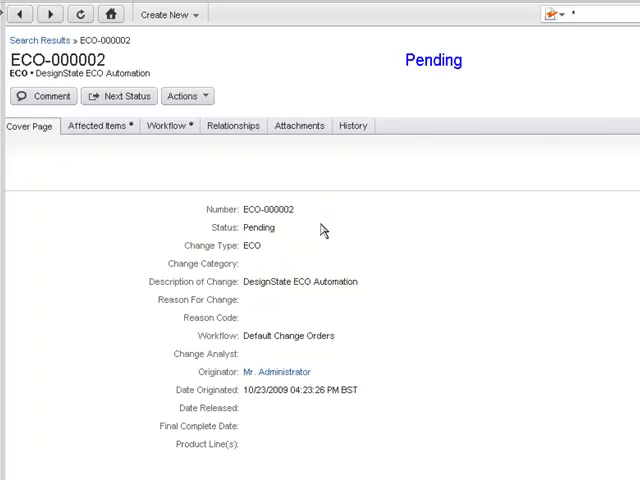
mouse_move(378, 432)
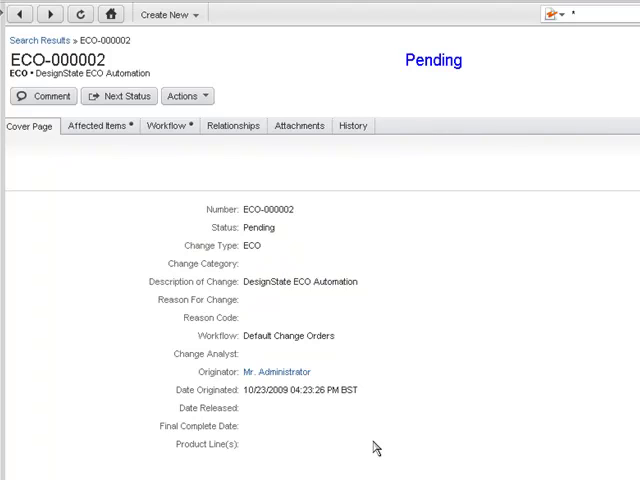
mouse_move(98, 126)
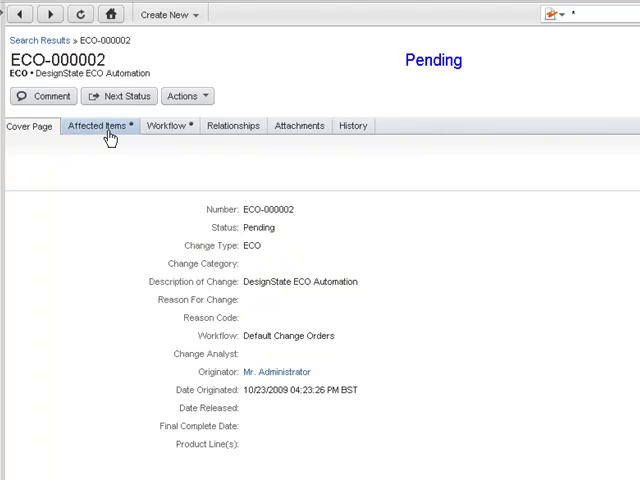
Show the affected items list and the redlined BOM for ILEARN.SLDASM
click(98, 126)
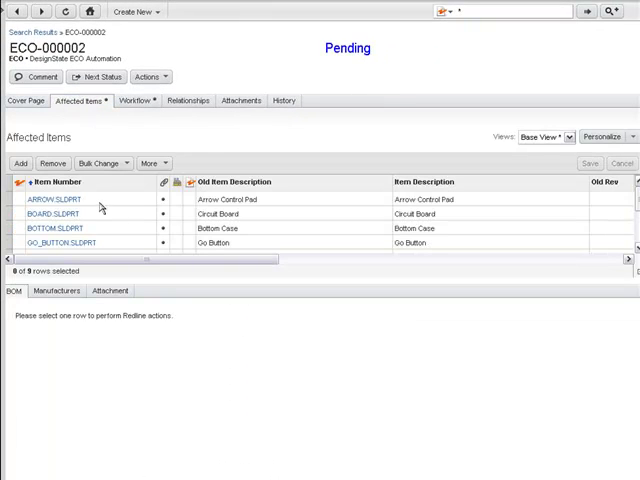
scroll(down, 3)
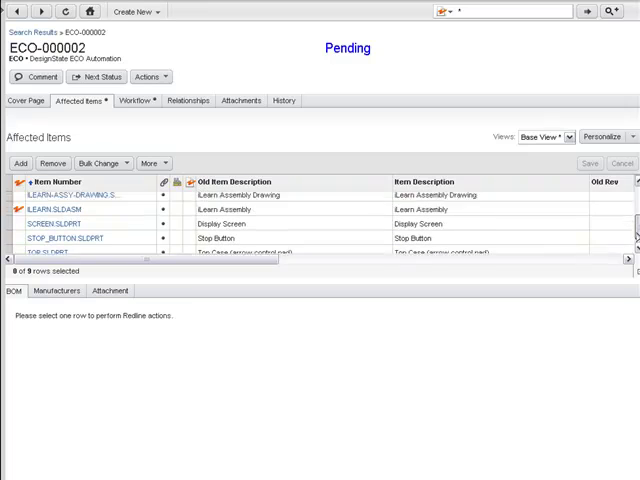
scroll(down, 3)
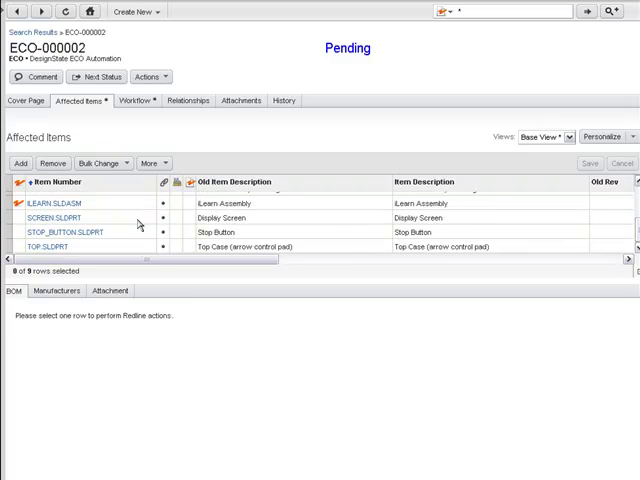
mouse_move(12, 204)
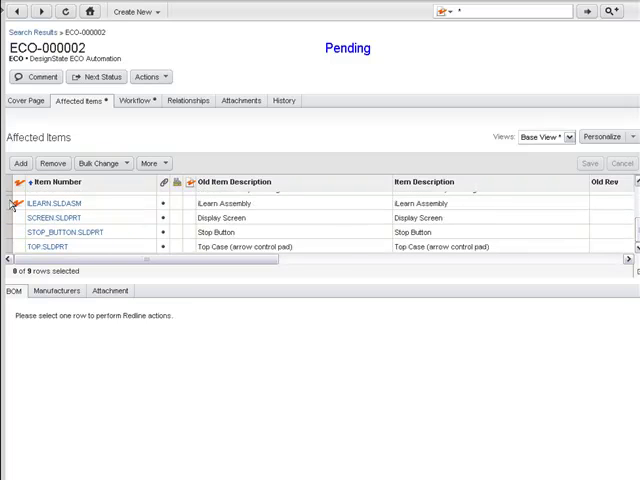
click(56, 204)
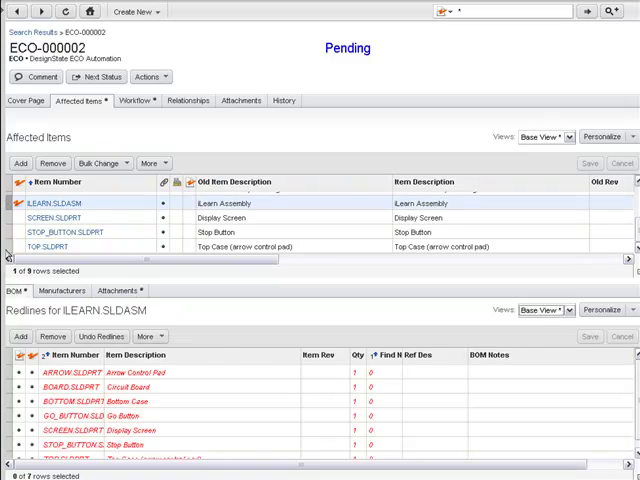
scroll(down, 3)
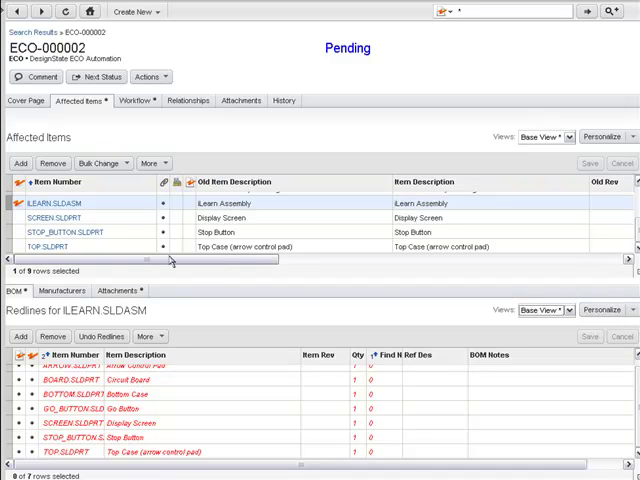
Open part ILEARN.SLDASM and list its ilearn.SLDASM and ilearn.SLDASM.pdf attachments
click(68, 198)
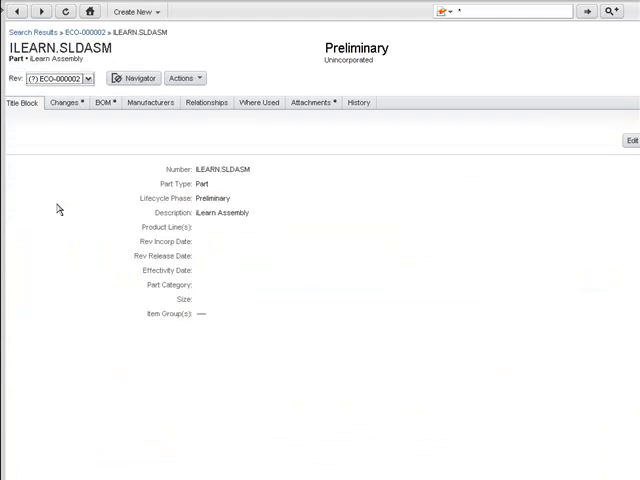
mouse_move(276, 172)
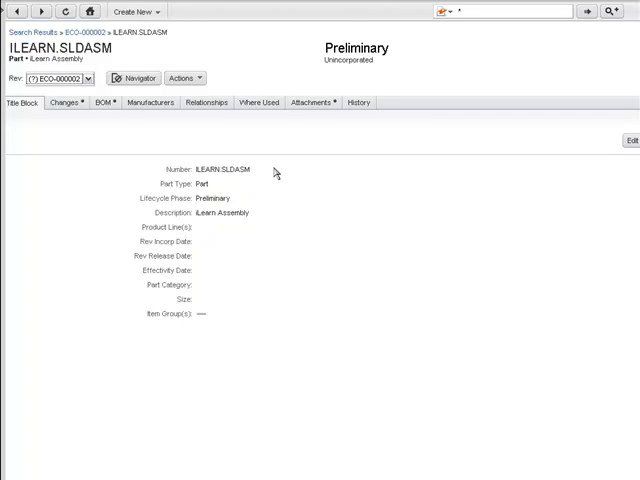
mouse_move(268, 322)
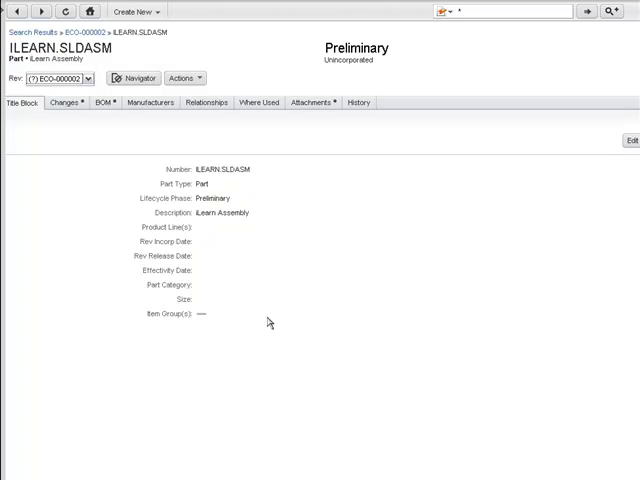
mouse_move(280, 308)
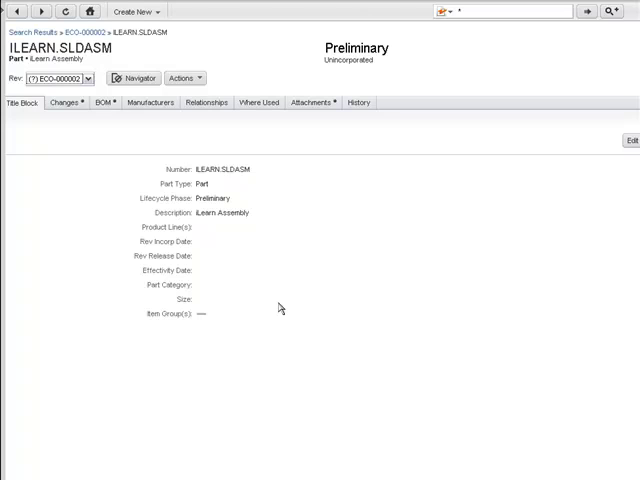
mouse_move(282, 170)
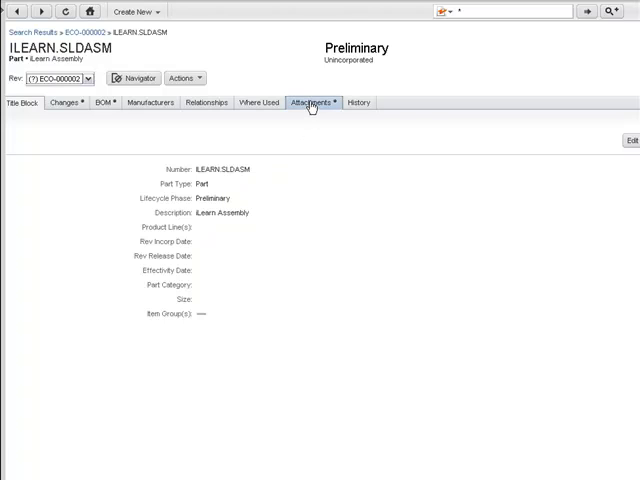
click(312, 102)
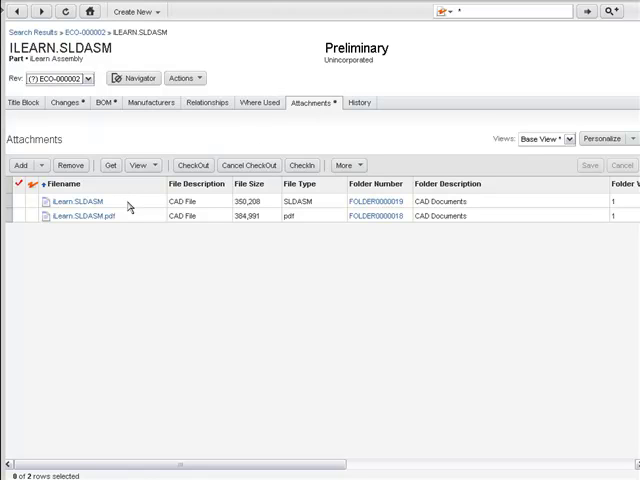
mouse_move(140, 224)
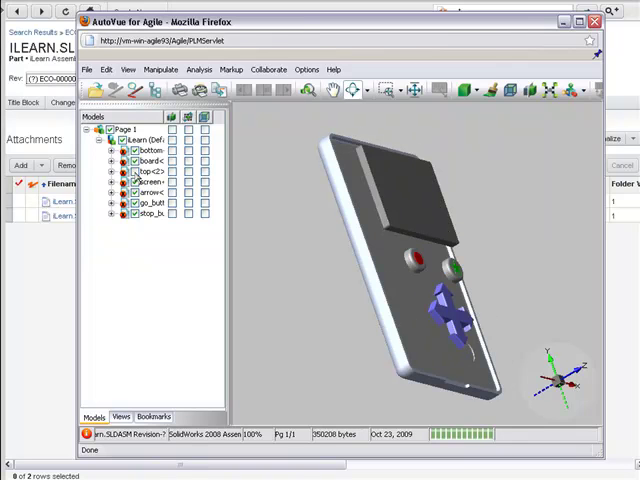
mouse_move(390, 188)
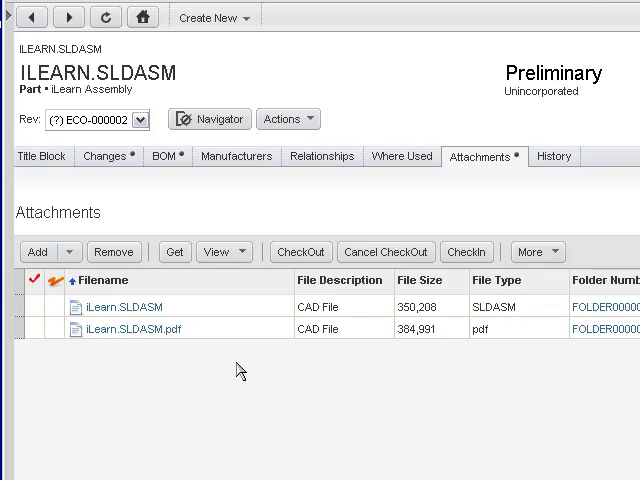
mouse_move(176, 356)
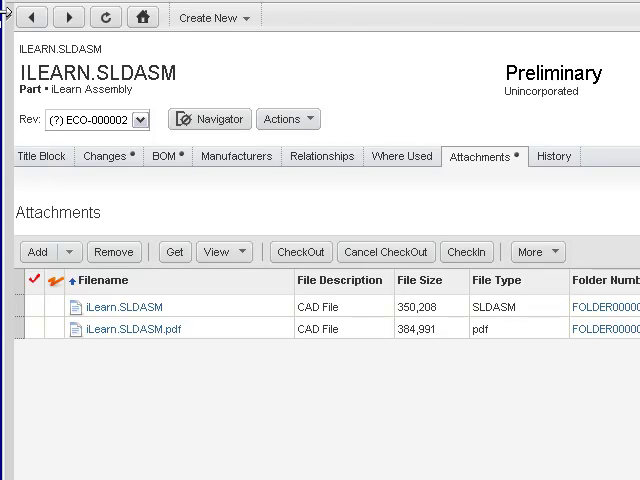
Open ILEARN-ASSY-DRAWING from Recently Visited and switch to revision ECO-000002
click(16, 16)
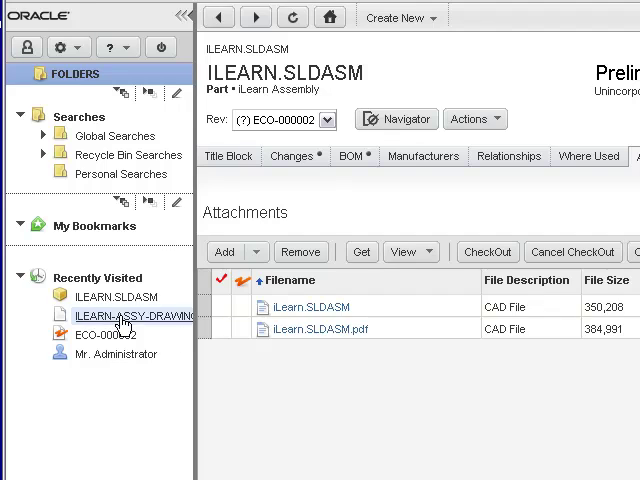
click(128, 316)
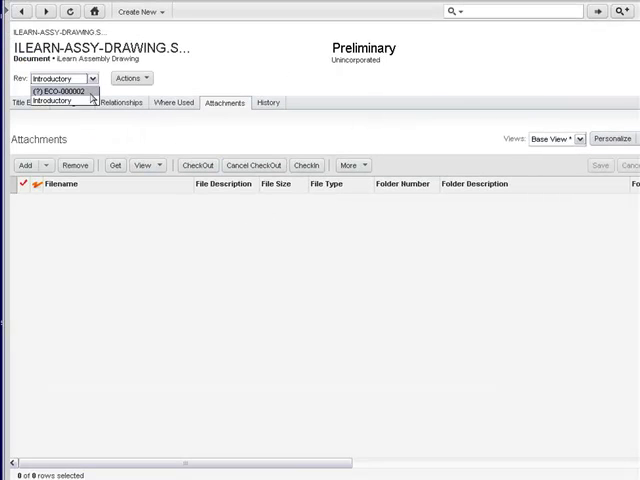
click(62, 92)
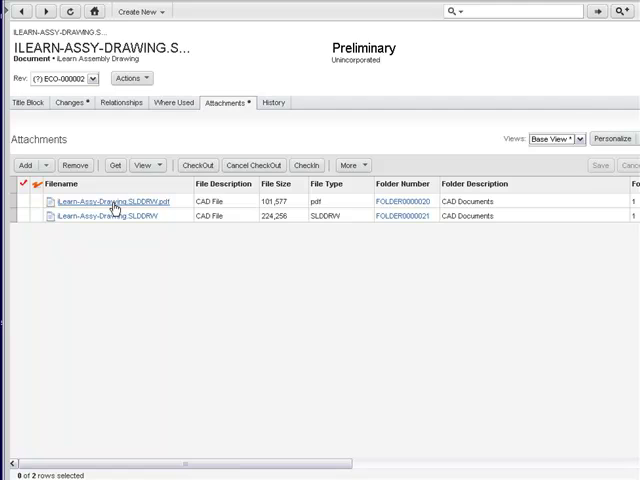
View ILearn-Assy-Drawing.SLDDRW.pdf in AutoVue for Agile
click(112, 200)
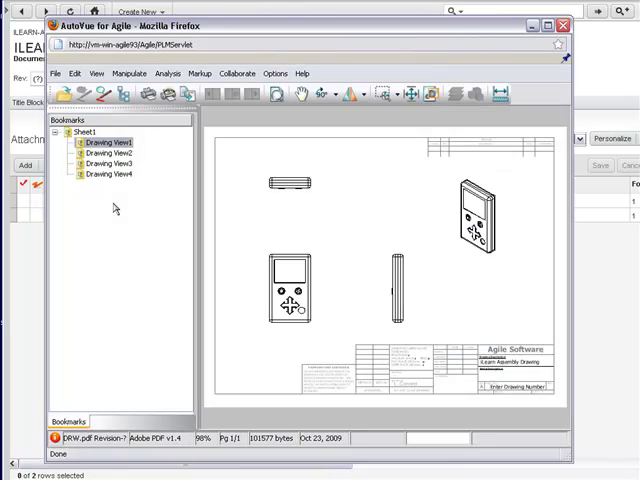
mouse_move(368, 332)
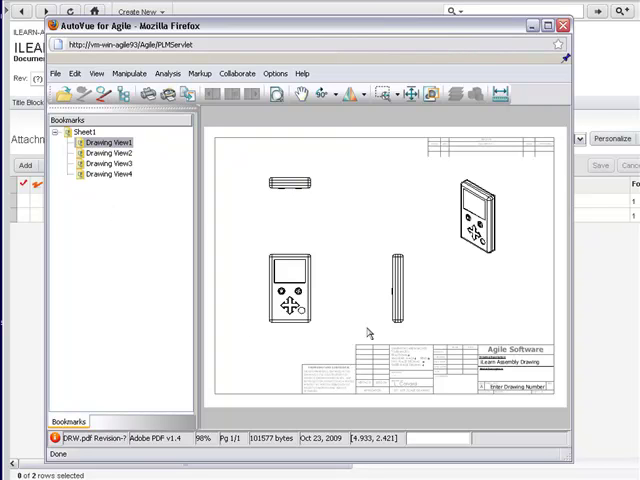